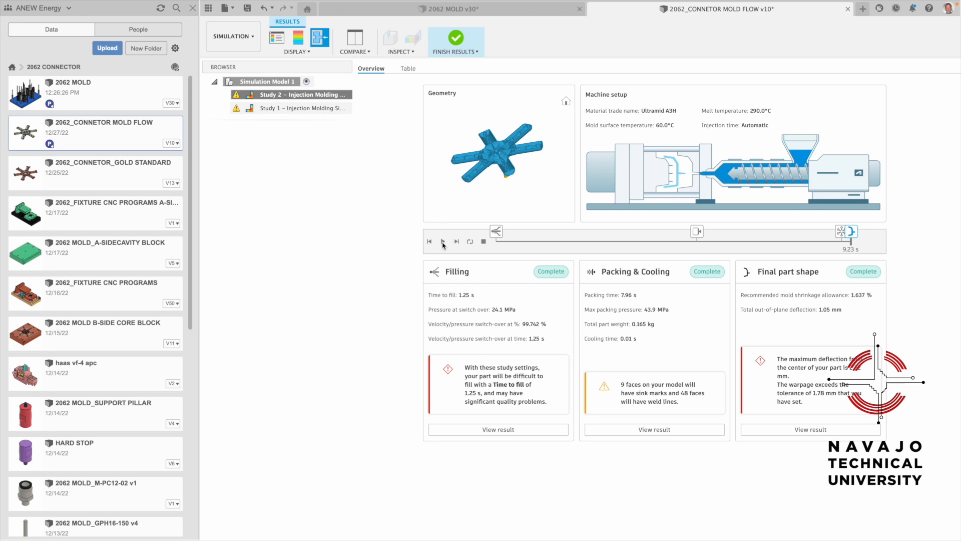
Play the mold filling animation on the results timeline of the connector flow study.
click(443, 242)
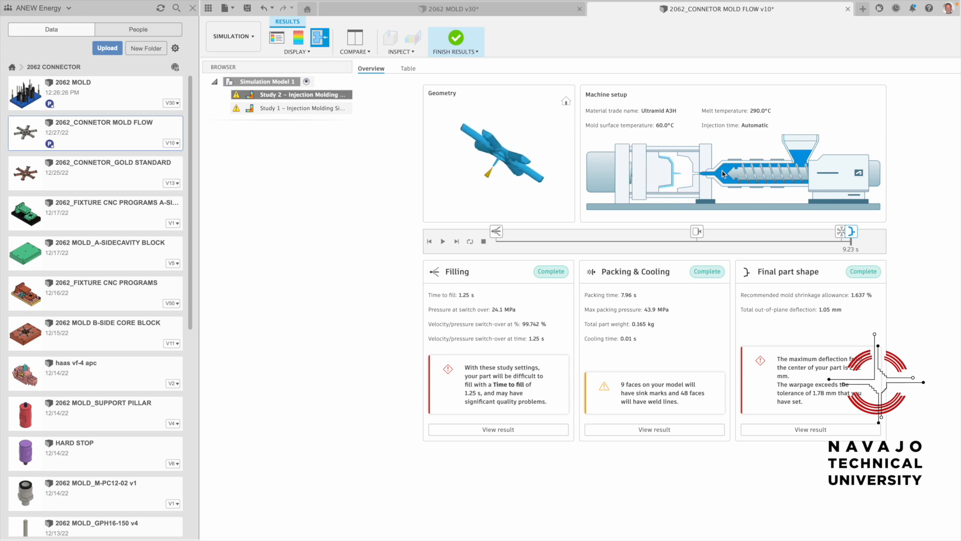
mouse_move(522, 14)
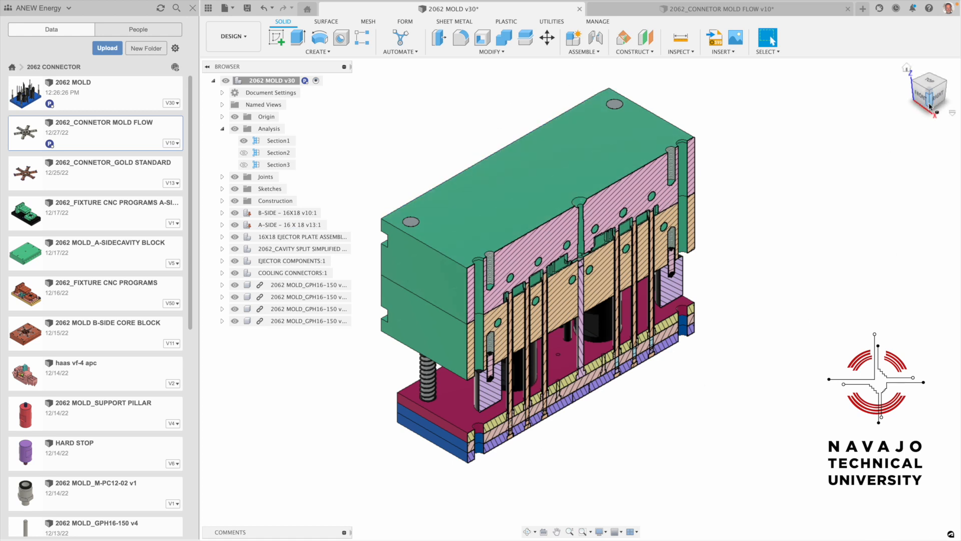
click(941, 91)
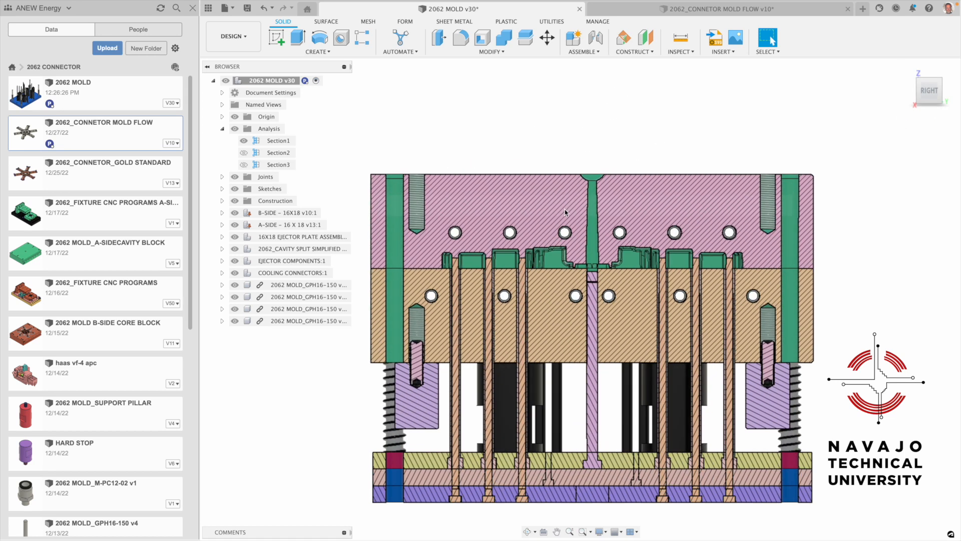
mouse_move(563, 278)
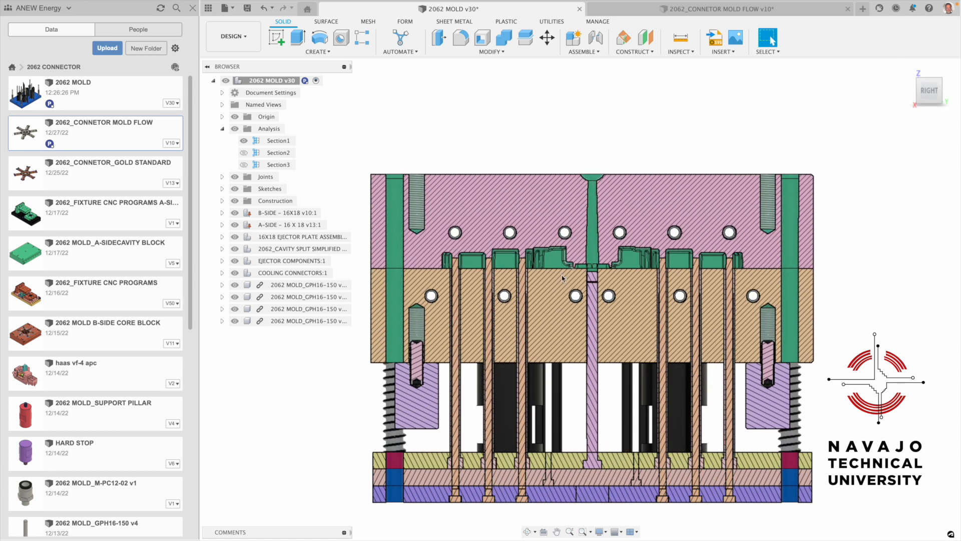
mouse_move(445, 264)
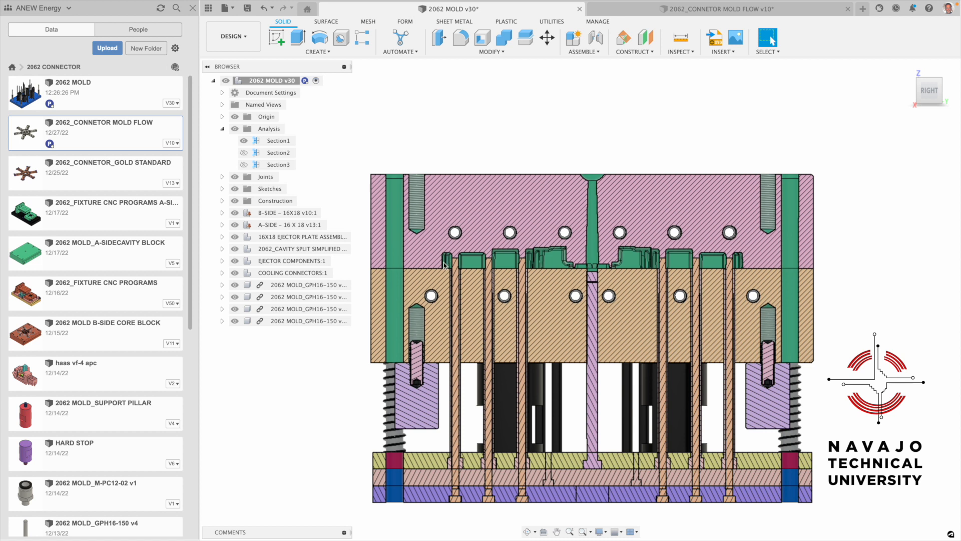
mouse_move(422, 272)
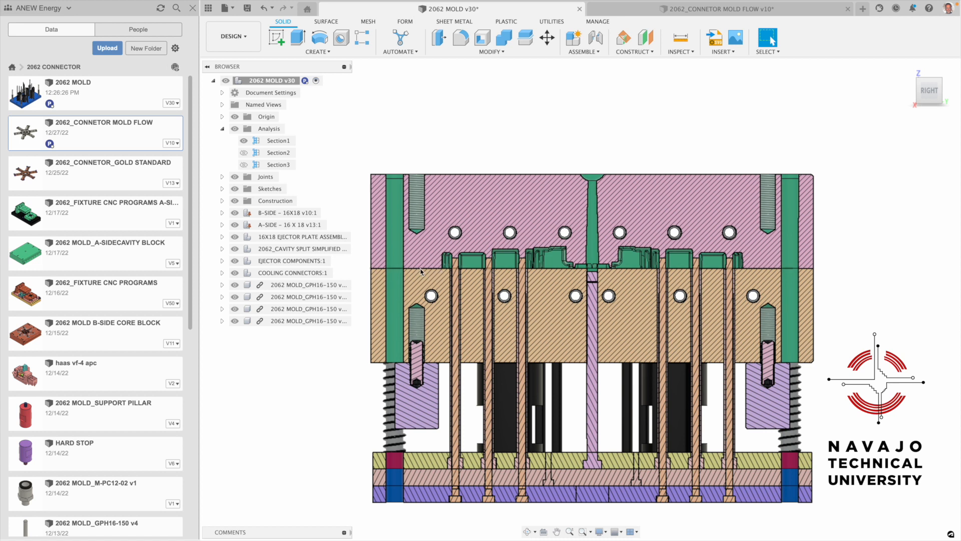
mouse_move(476, 168)
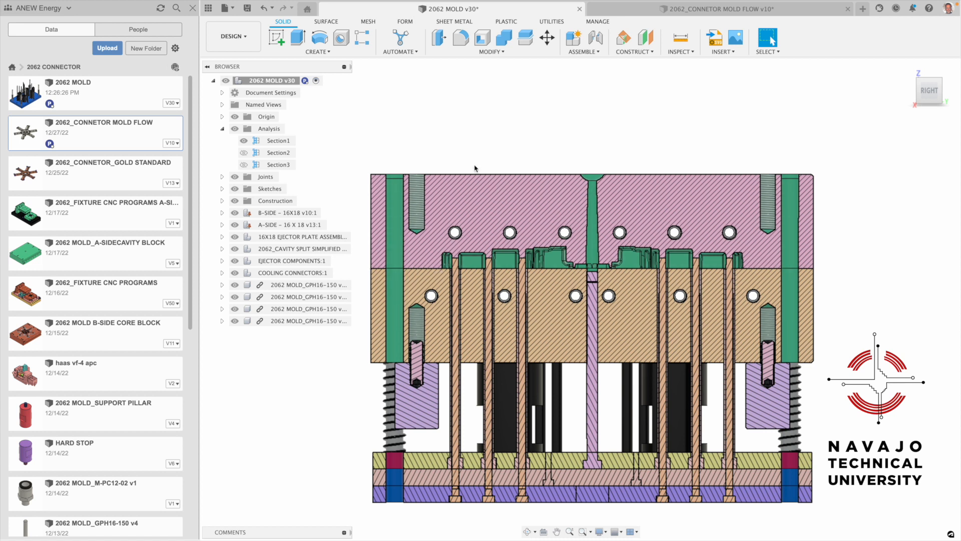
mouse_move(451, 331)
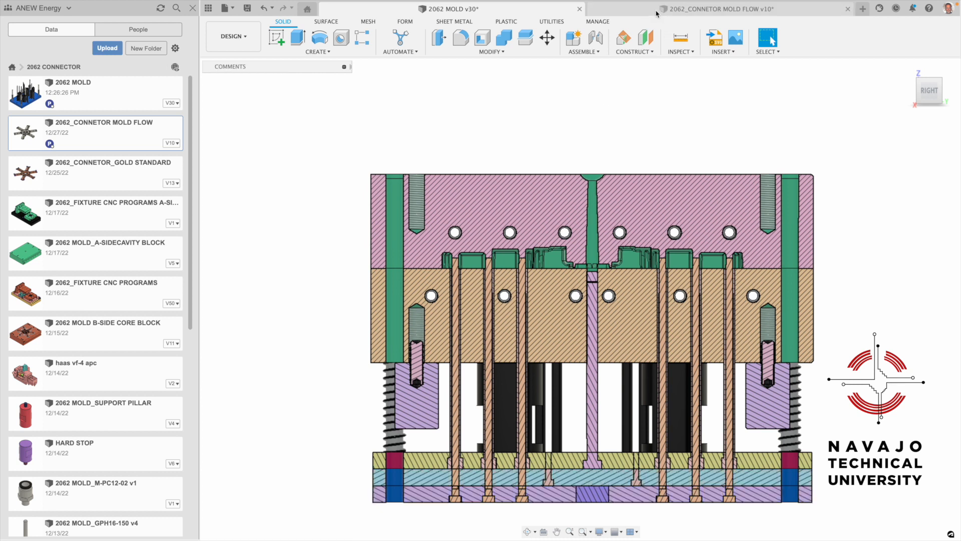
mouse_move(618, 8)
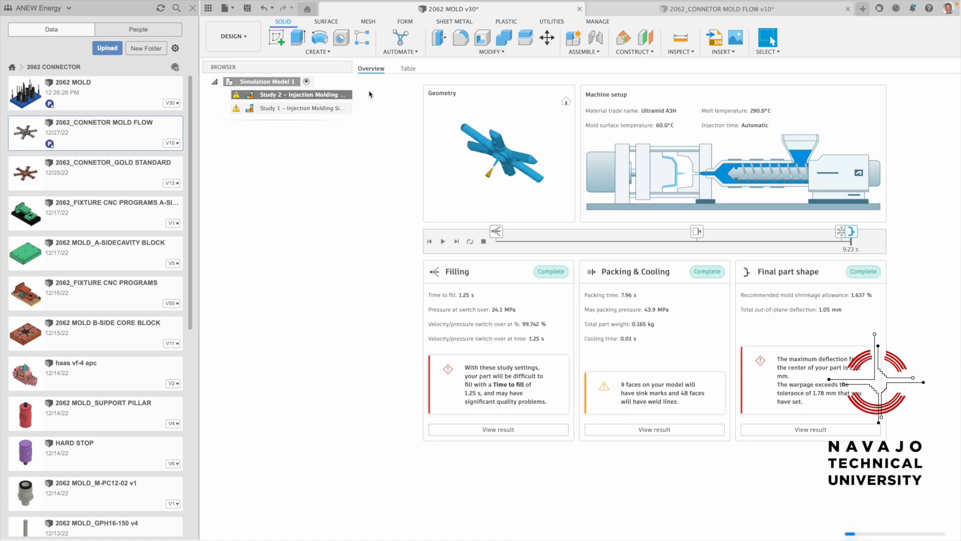
Show the connector design and hide Body1 so only the star-shaped parting plate remains.
click(233, 36)
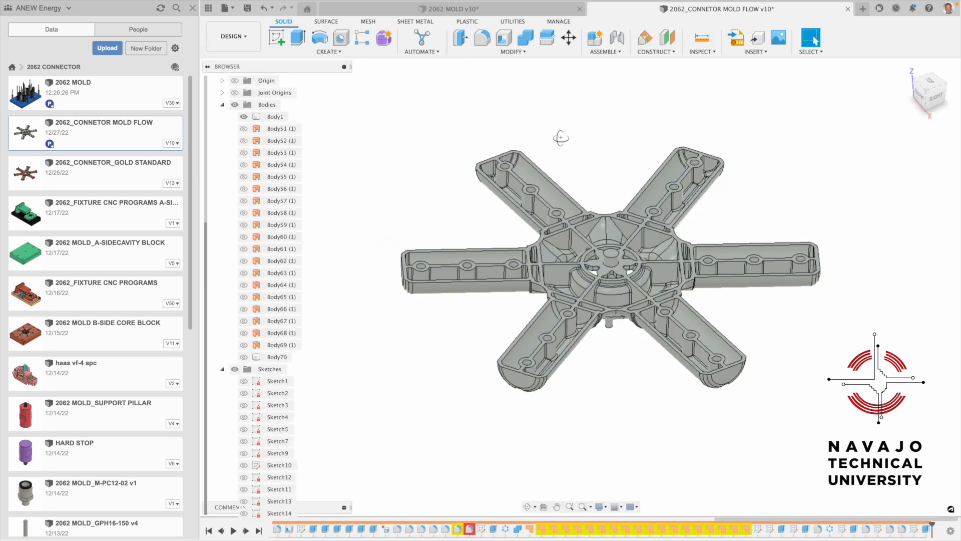
click(275, 116)
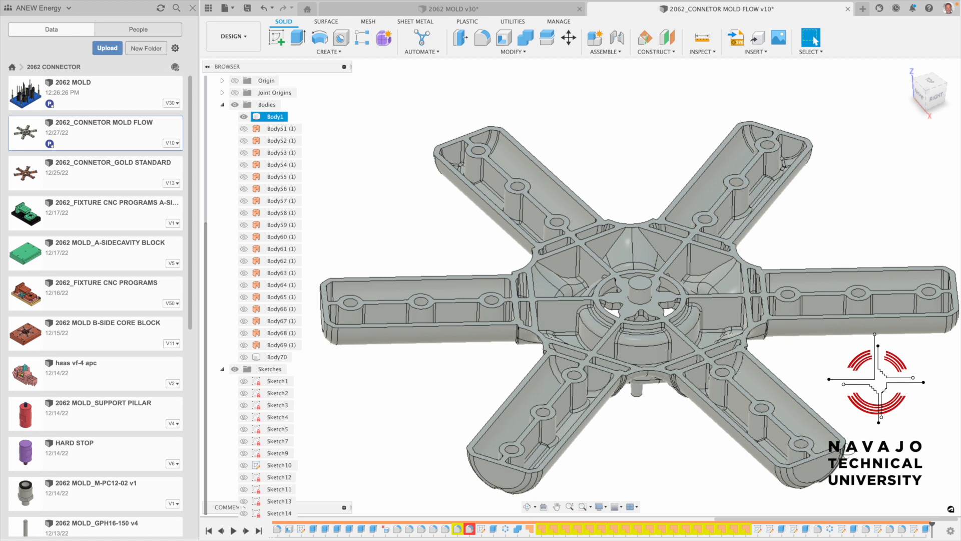
click(276, 356)
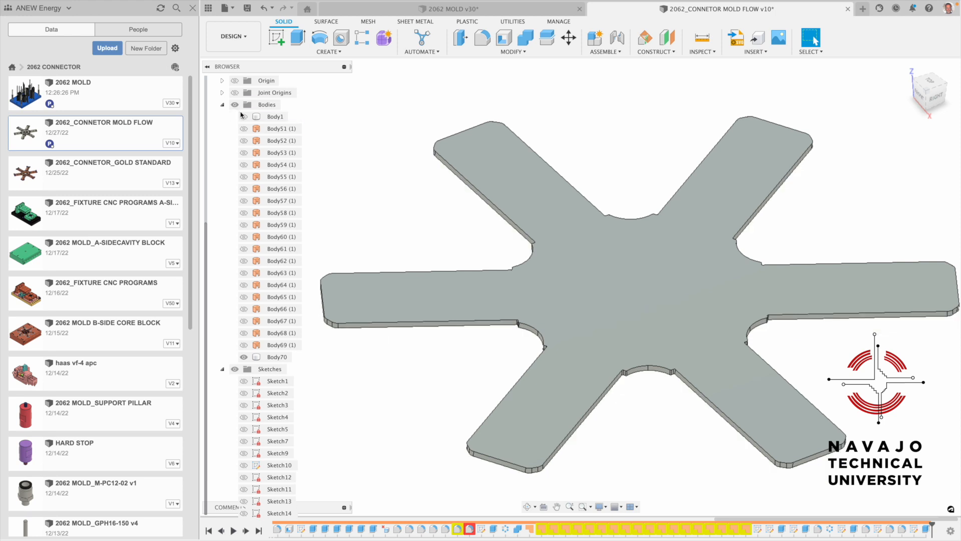
Measure the plate's top face with Inspect > Measure: area 41.08 in², loop length 51.544 in.
click(276, 357)
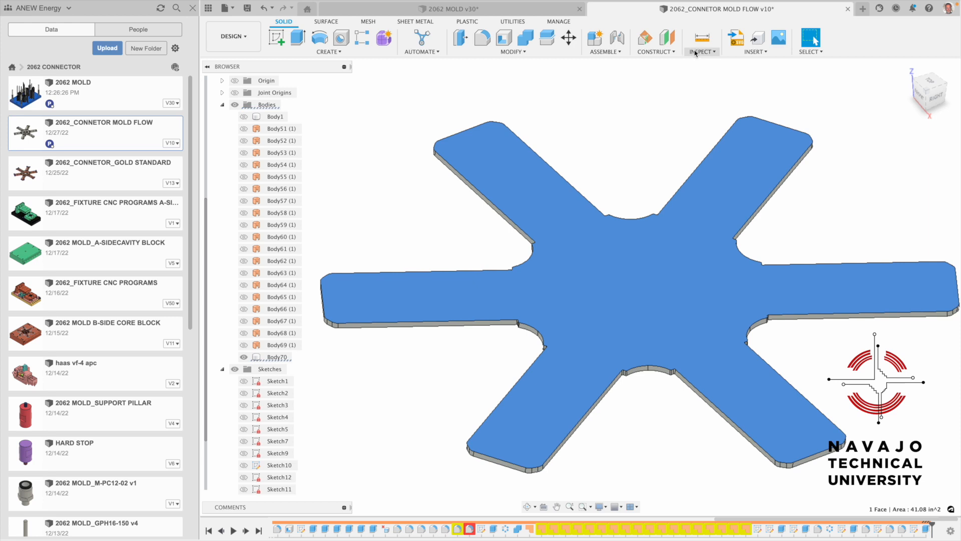
click(700, 39)
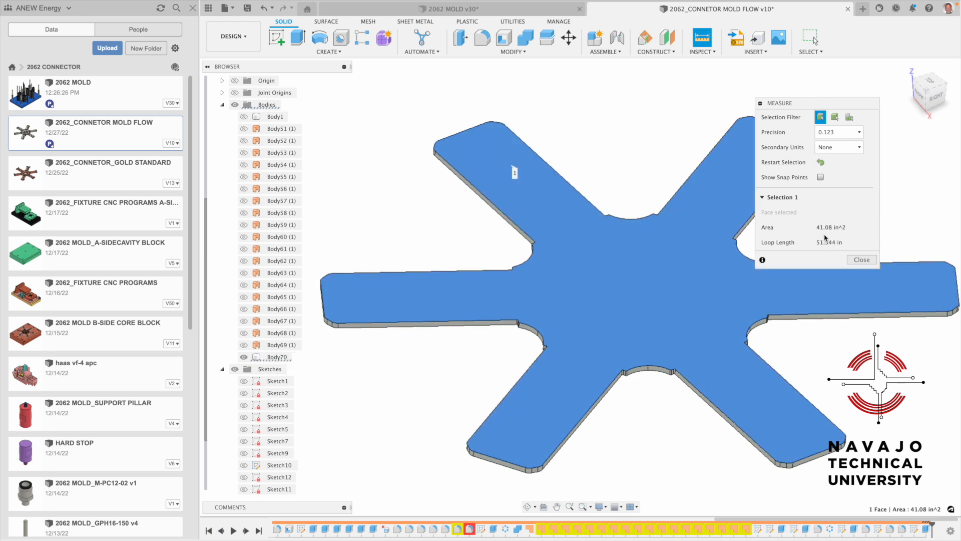
mouse_move(831, 237)
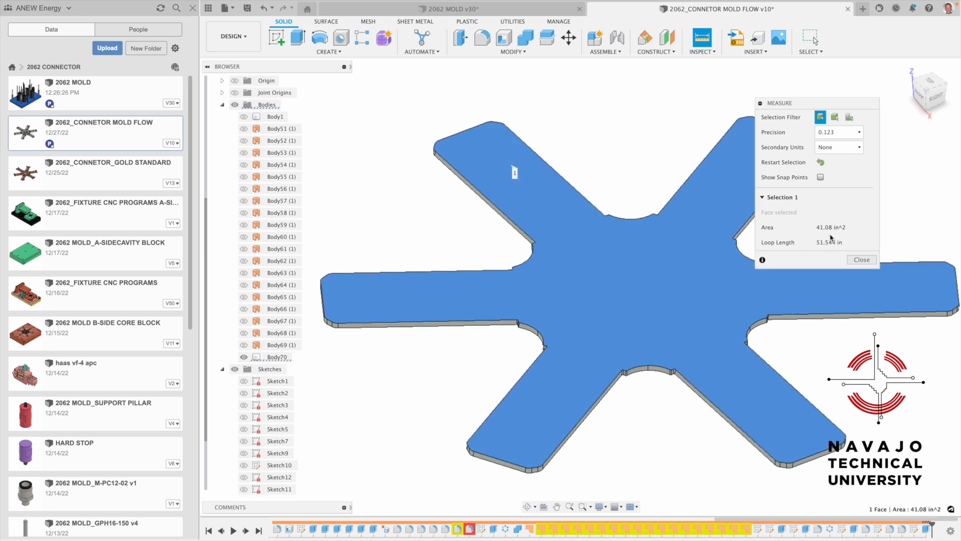
mouse_move(649, 412)
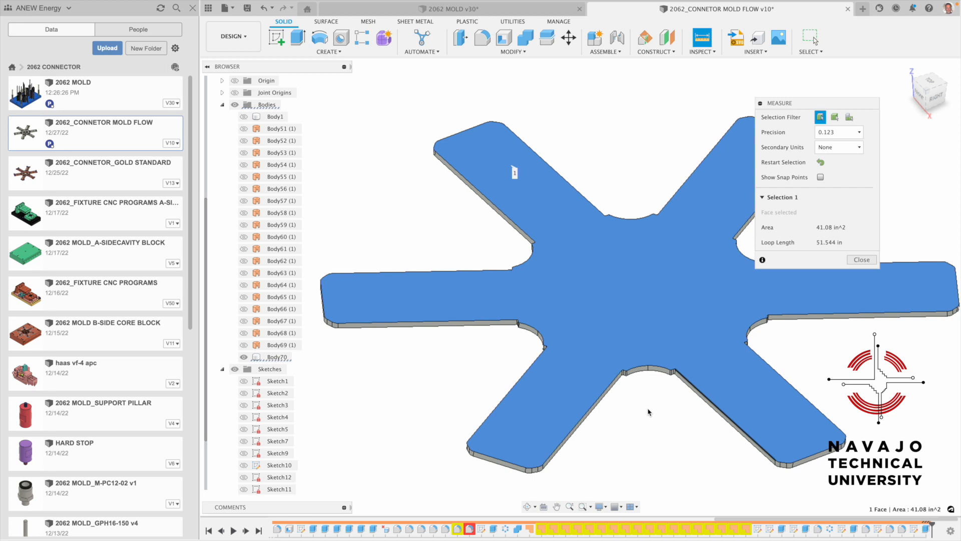
mouse_move(646, 412)
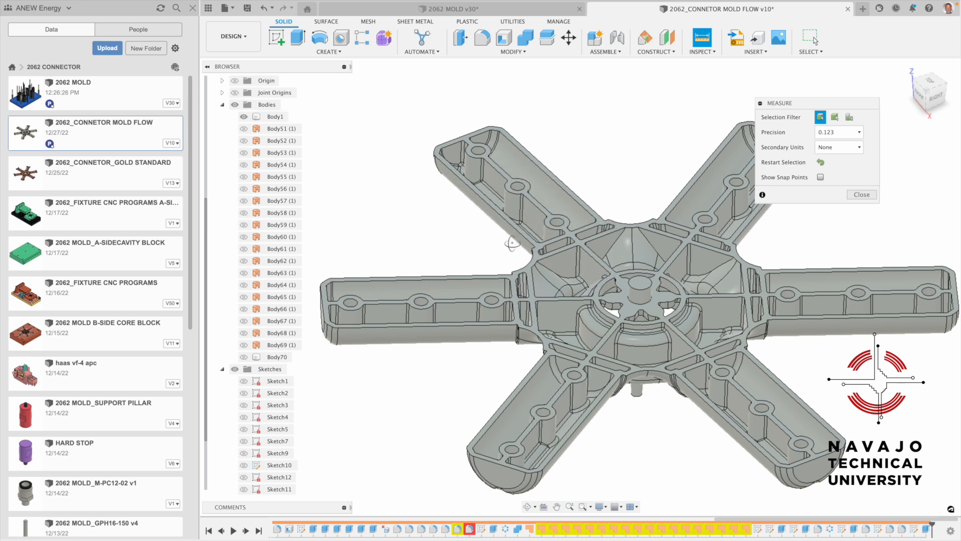
mouse_move(510, 244)
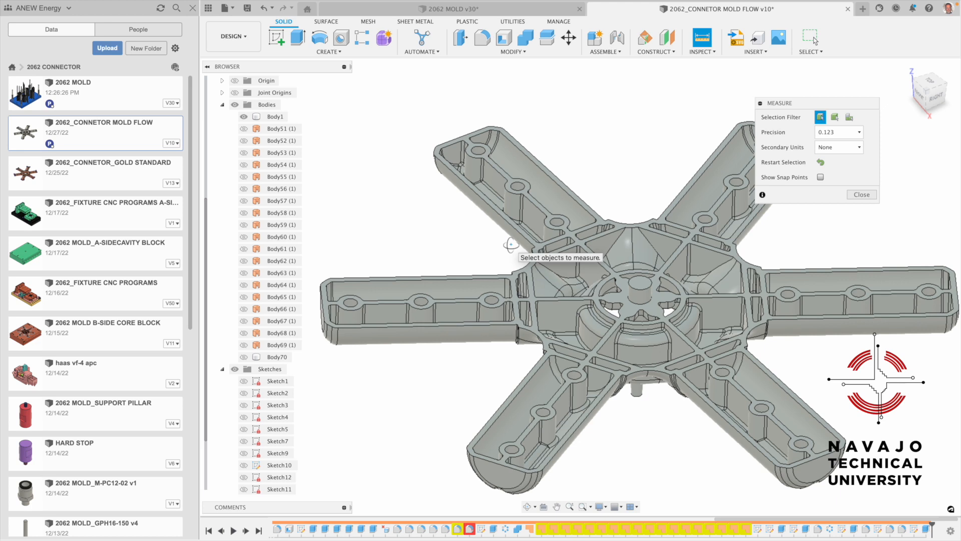
Measure the flat parting-line face of Body70, reading an area of 41.08 in².
click(860, 194)
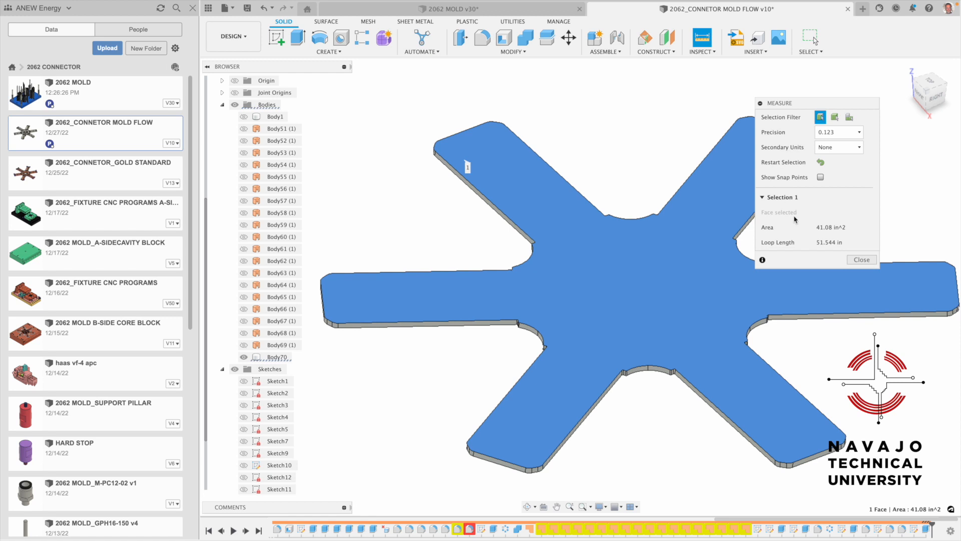
click(277, 357)
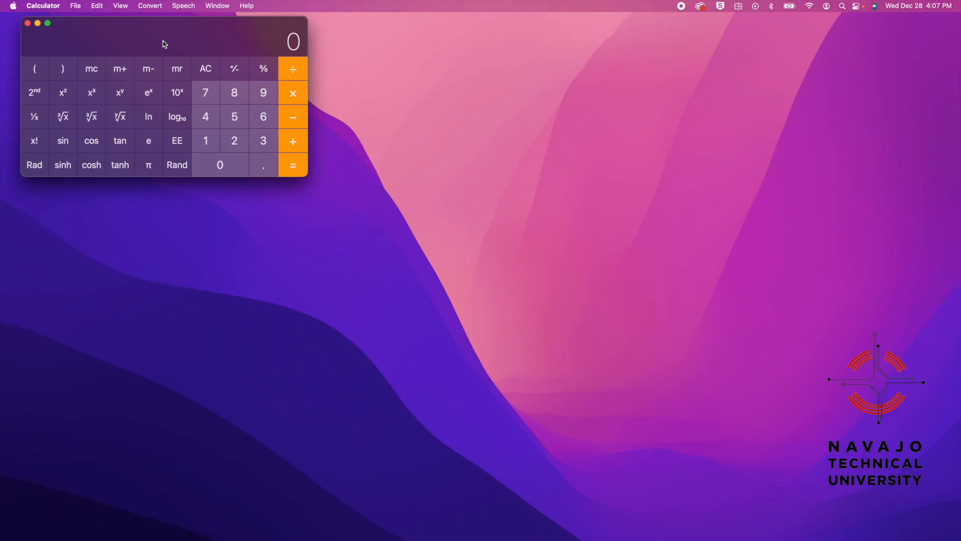
Multiply 41 by 3.5 in Calculator to get 143.5 tons, then return to Fusion 360.
drag(164, 36, 449, 156)
text(41)
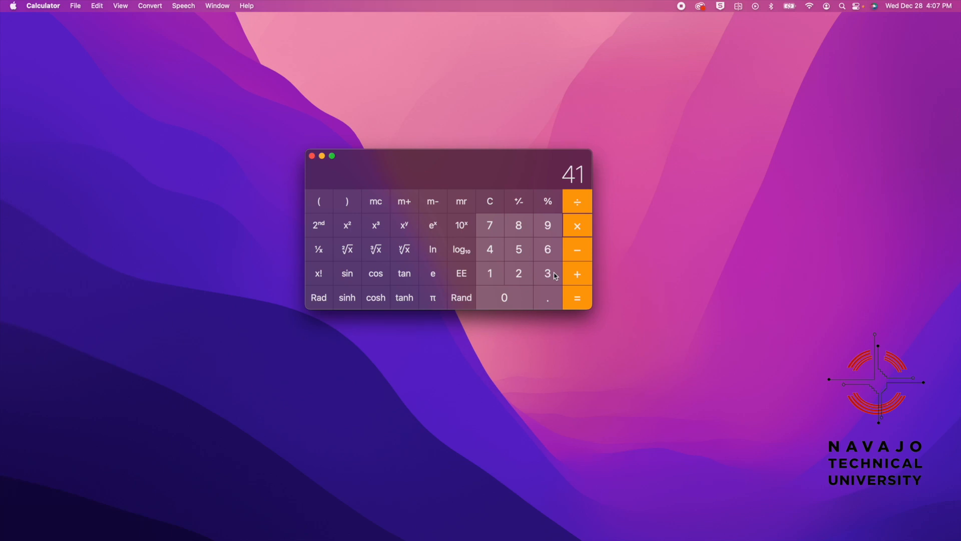
click(547, 273)
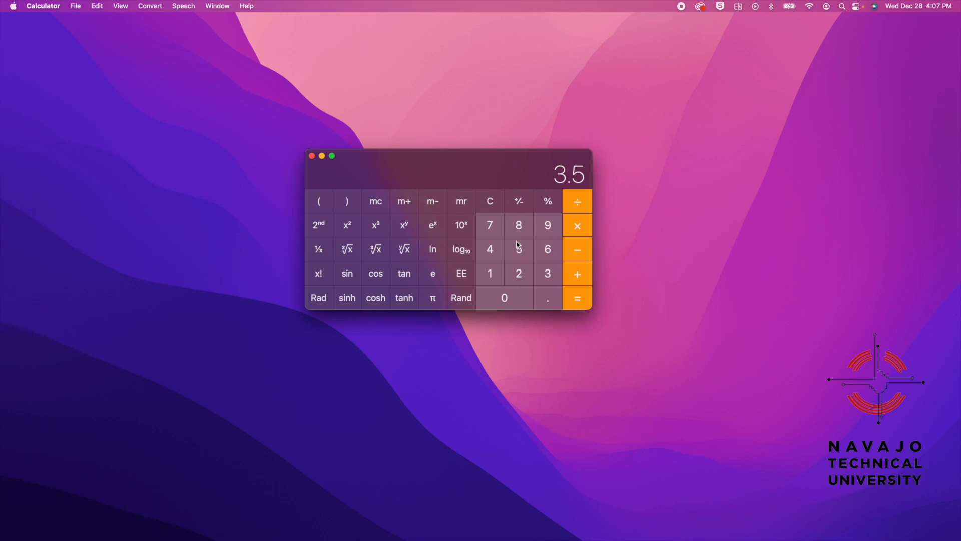
click(576, 298)
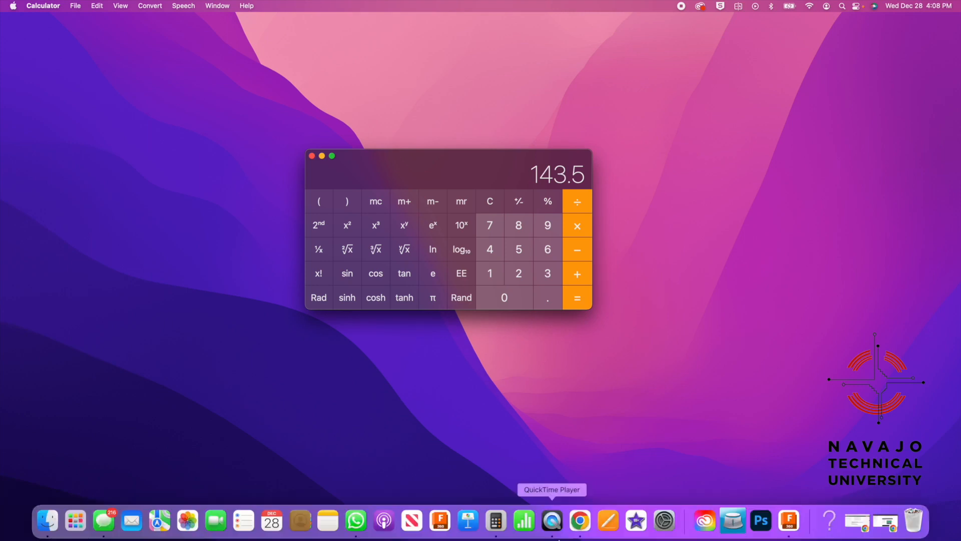
mouse_move(789, 520)
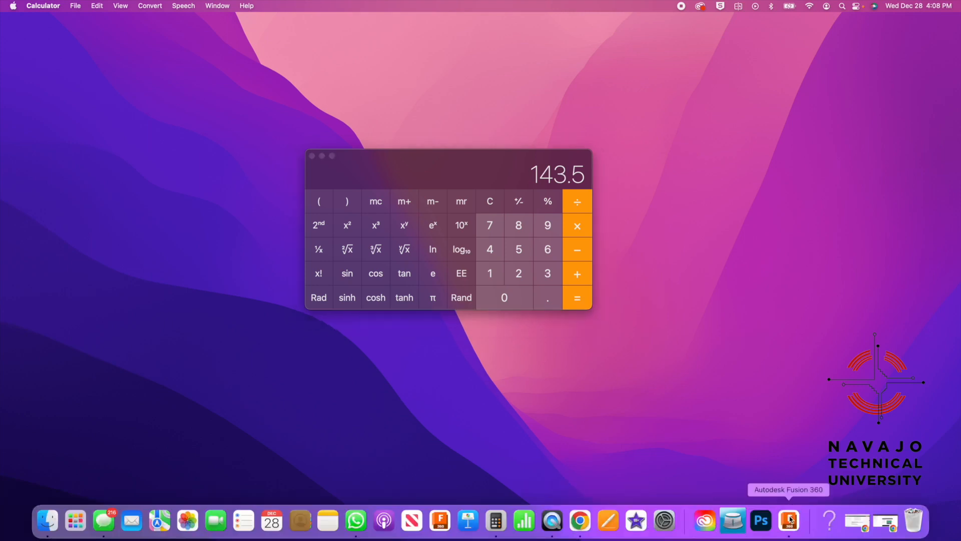
click(788, 521)
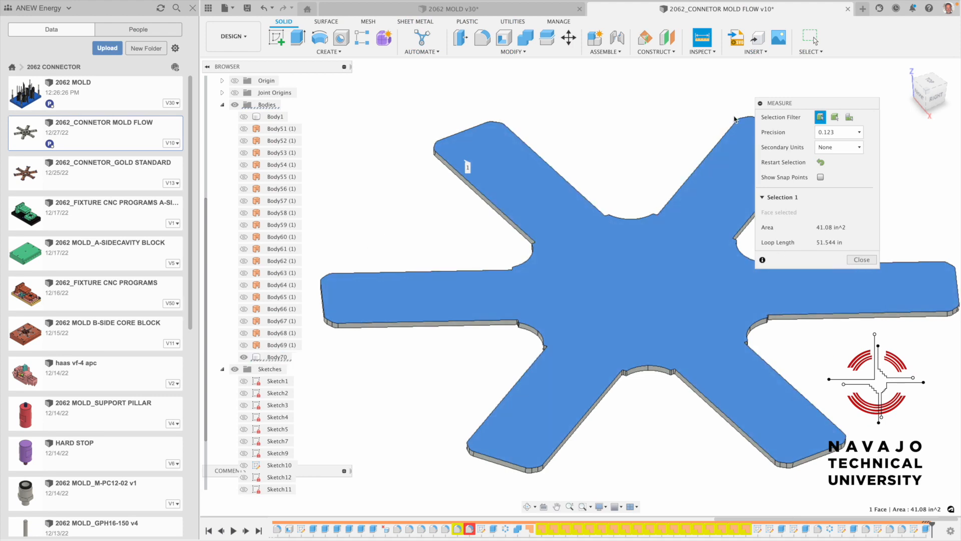
mouse_move(484, 95)
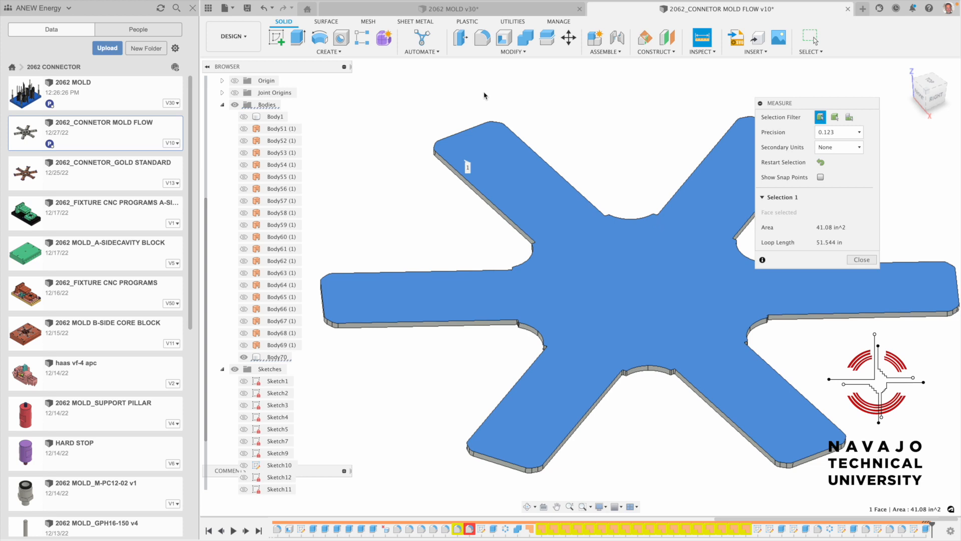
mouse_move(330, 266)
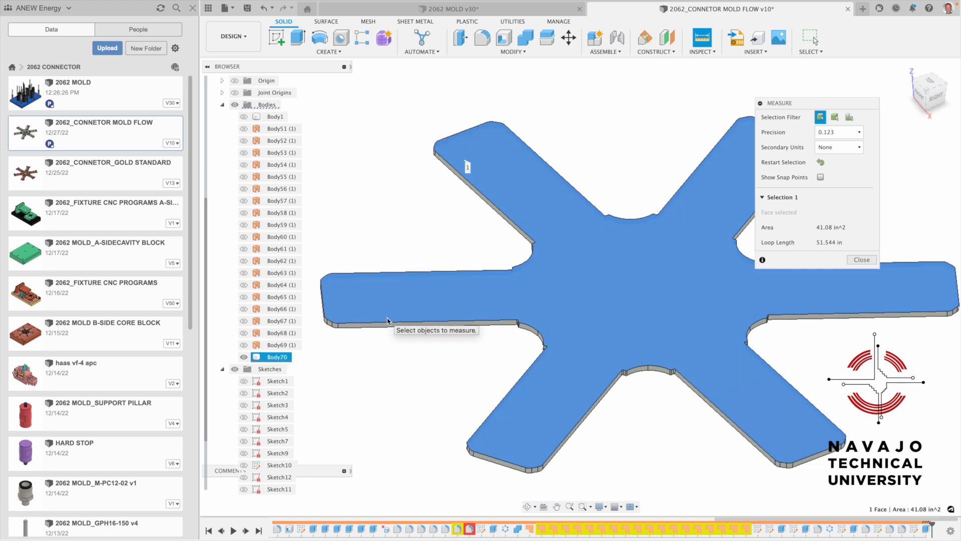
End the measurement, show the full connector again, and switch to the 2062 MOLD v30 assembly.
click(861, 259)
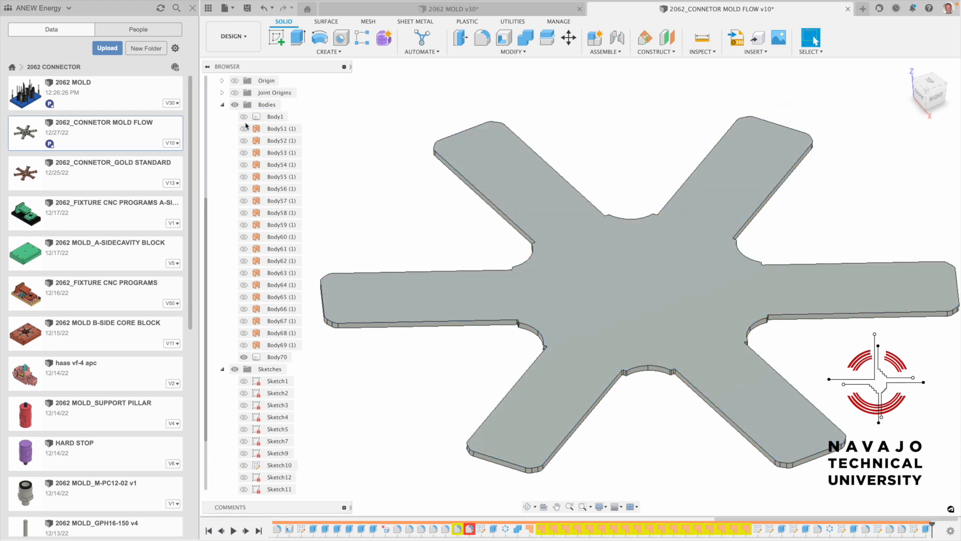
click(242, 356)
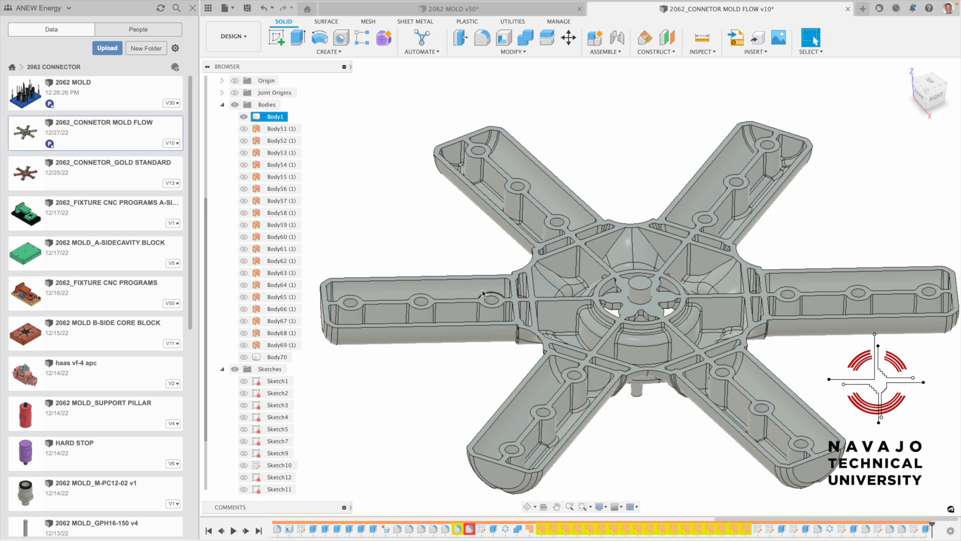
mouse_move(604, 397)
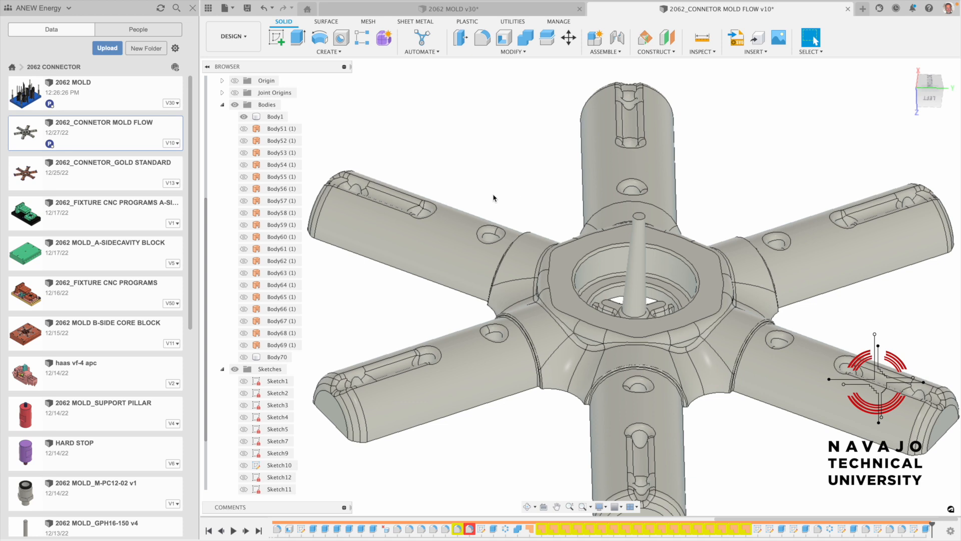
mouse_move(565, 74)
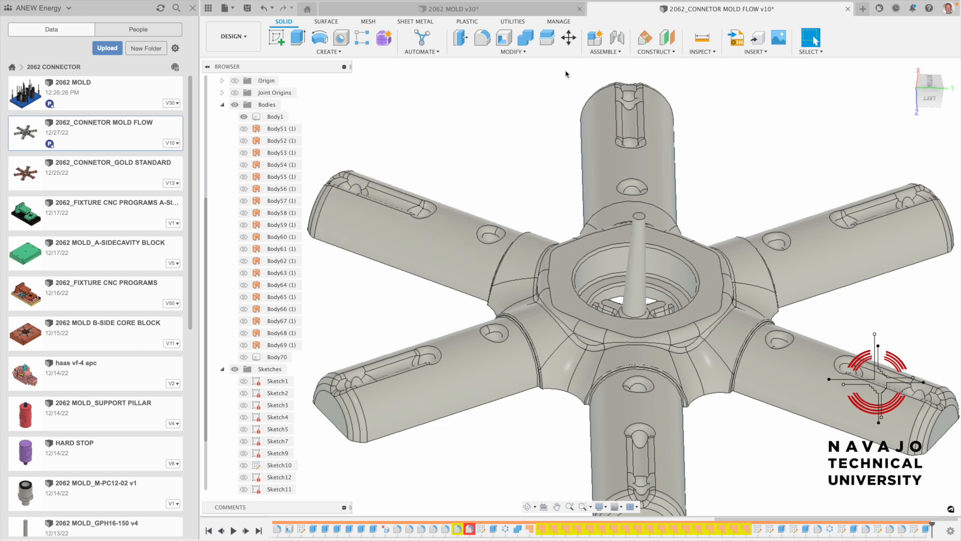
click(206, 66)
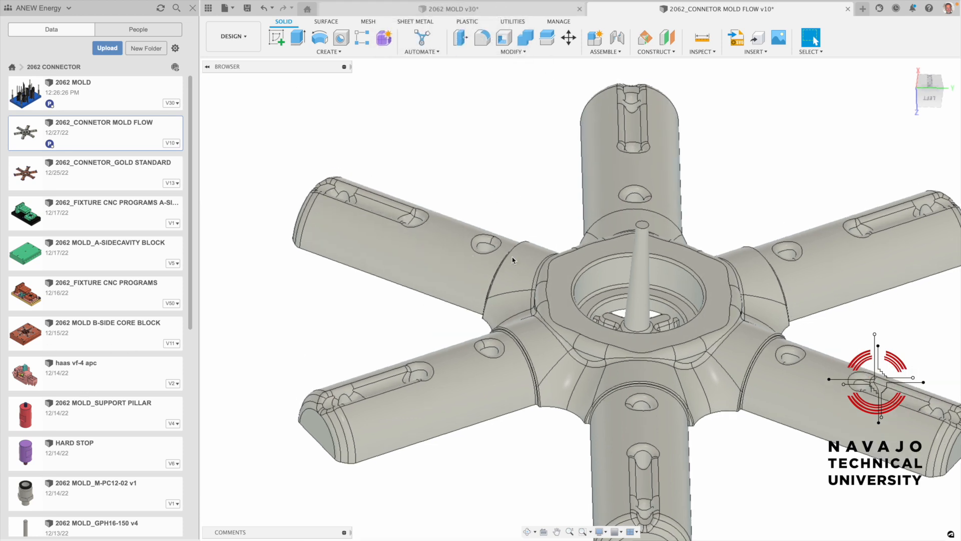
click(450, 9)
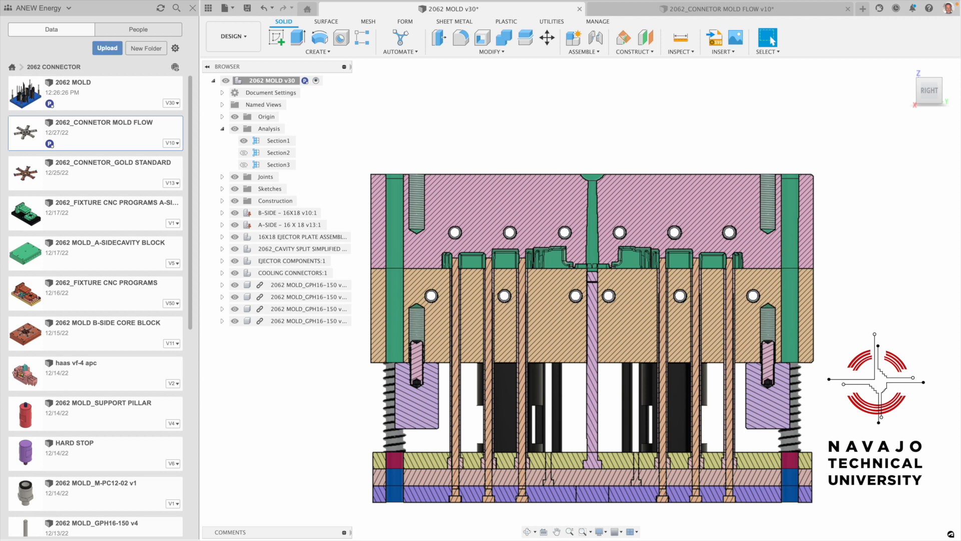